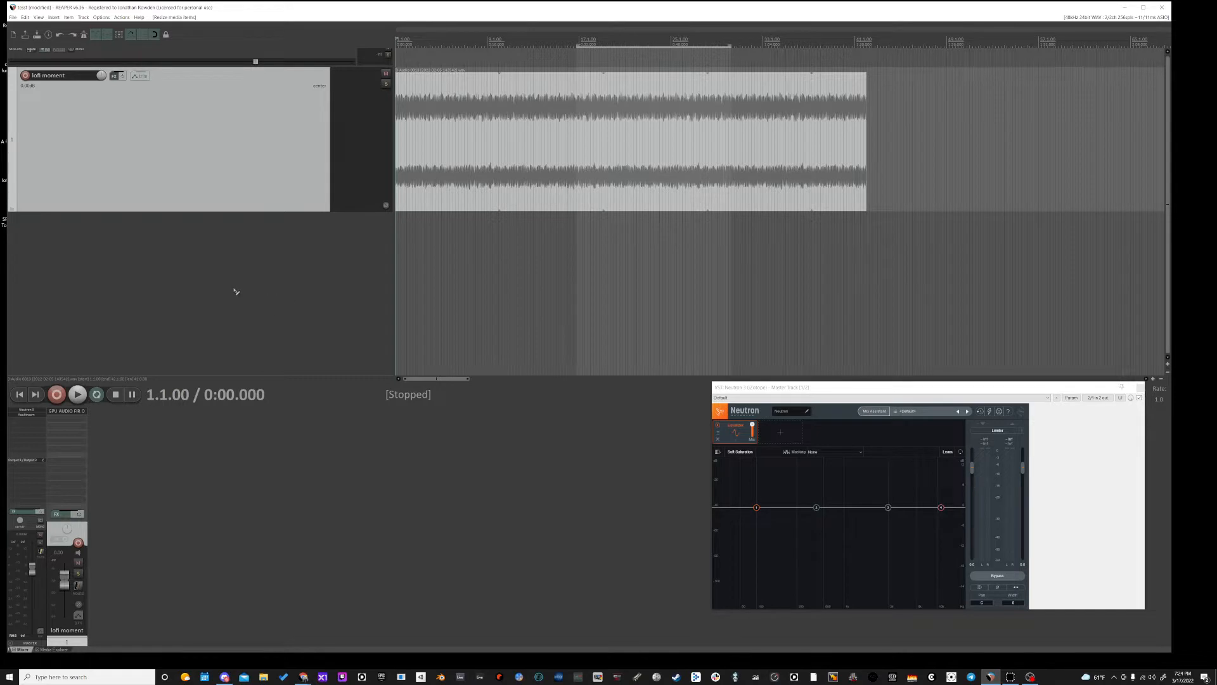
mouse_move(206, 159)
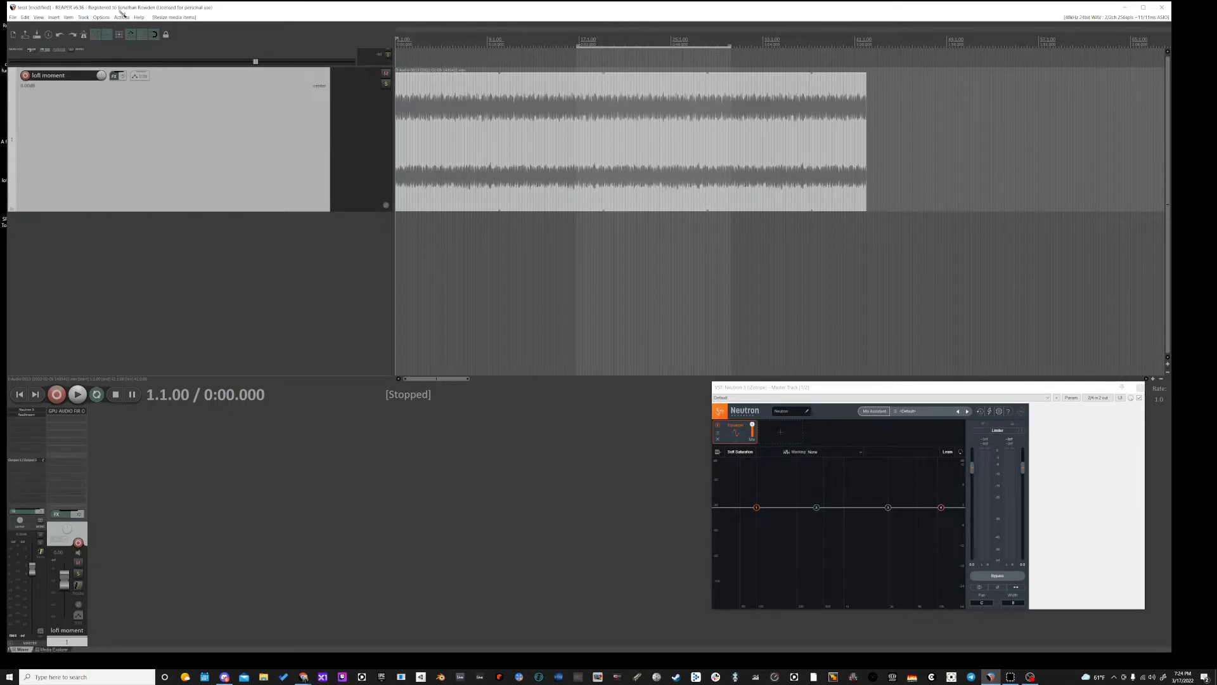
- Watch the Performance Meter while showing FIR Convolver on the lofi moment track, then close the meter
left_click(101, 17)
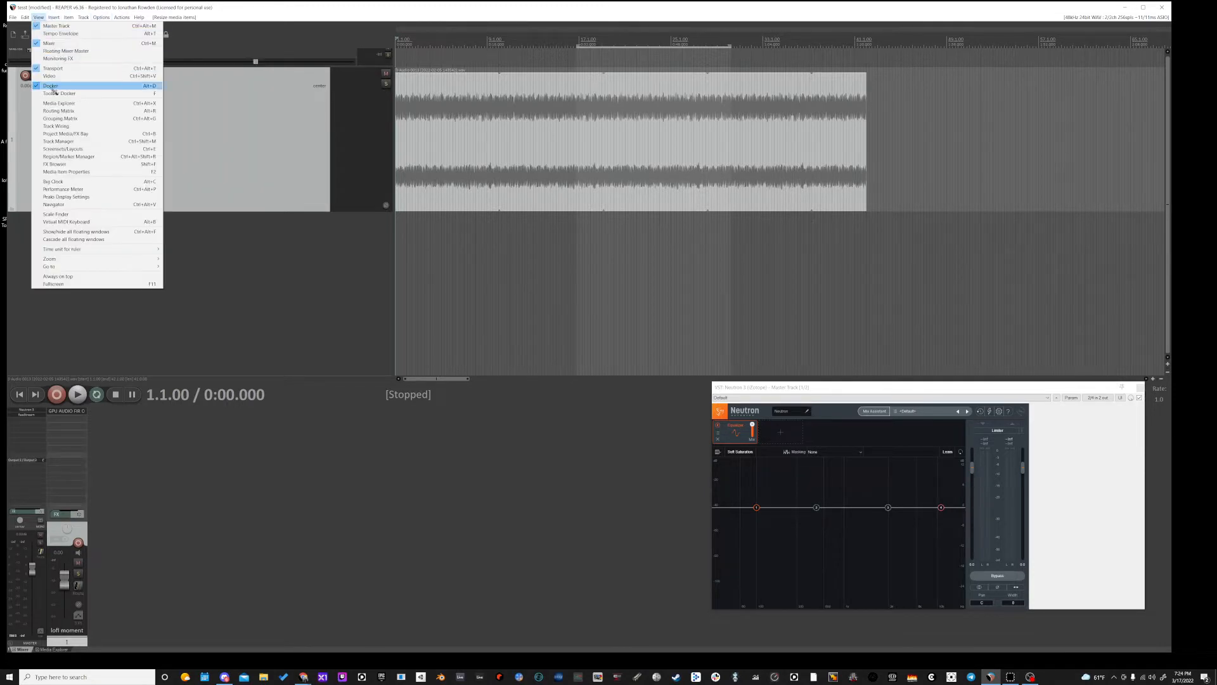
left_click(64, 189)
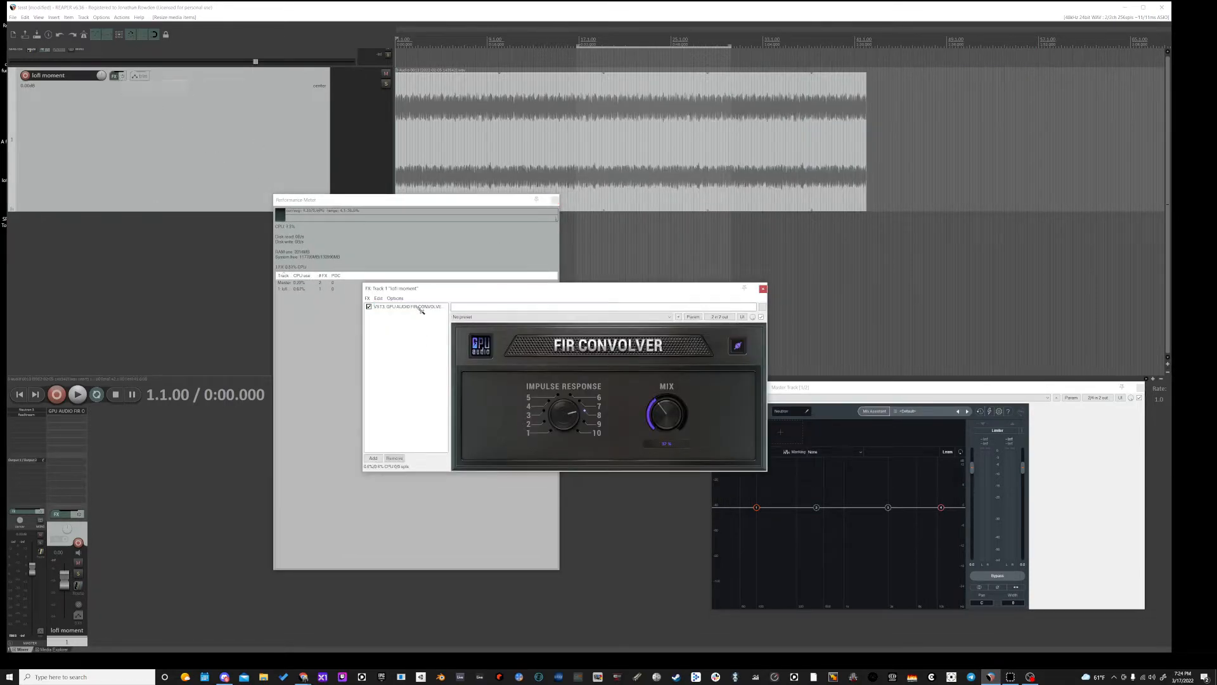
left_click(762, 289)
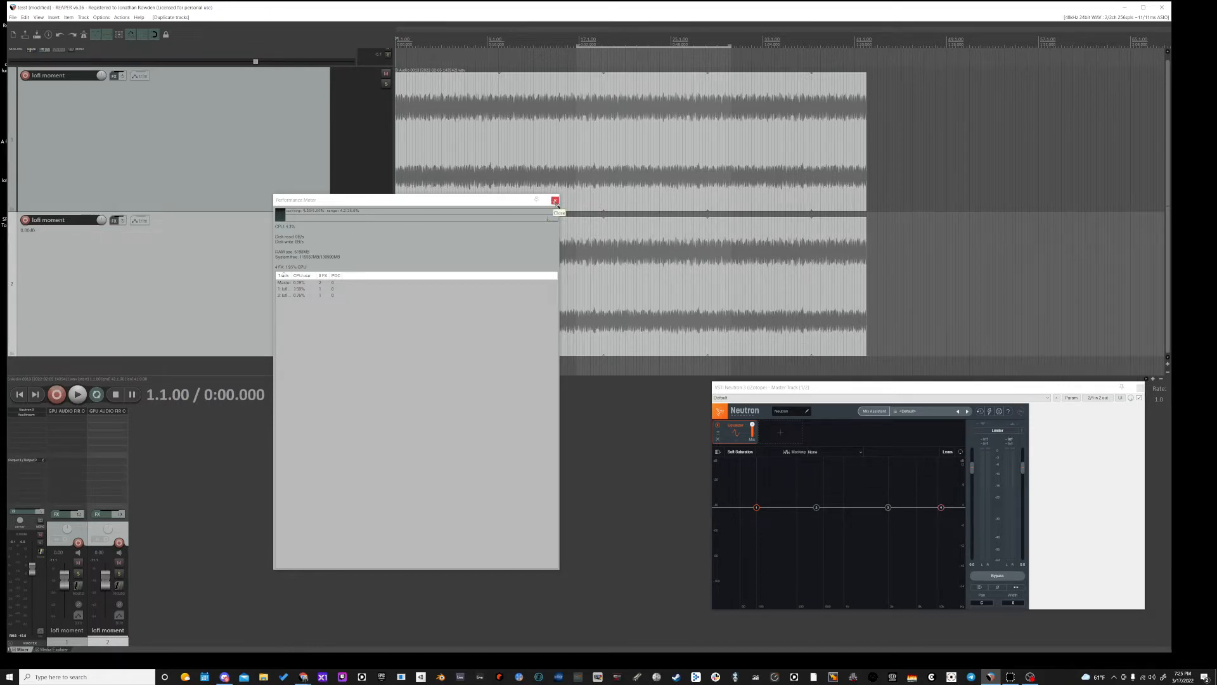
left_click(556, 200)
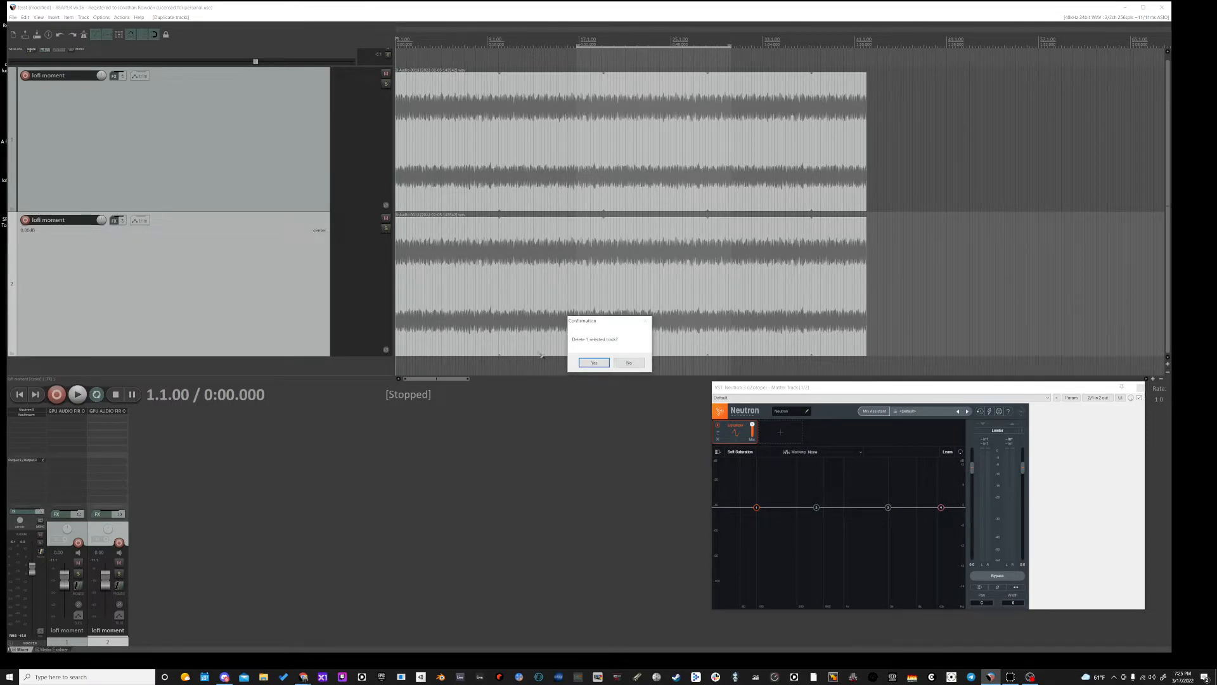
- Confirm deleting the duplicate track, then stop GPUProfiler and clear its recorded usage history for a fresh capture
left_click(593, 363)
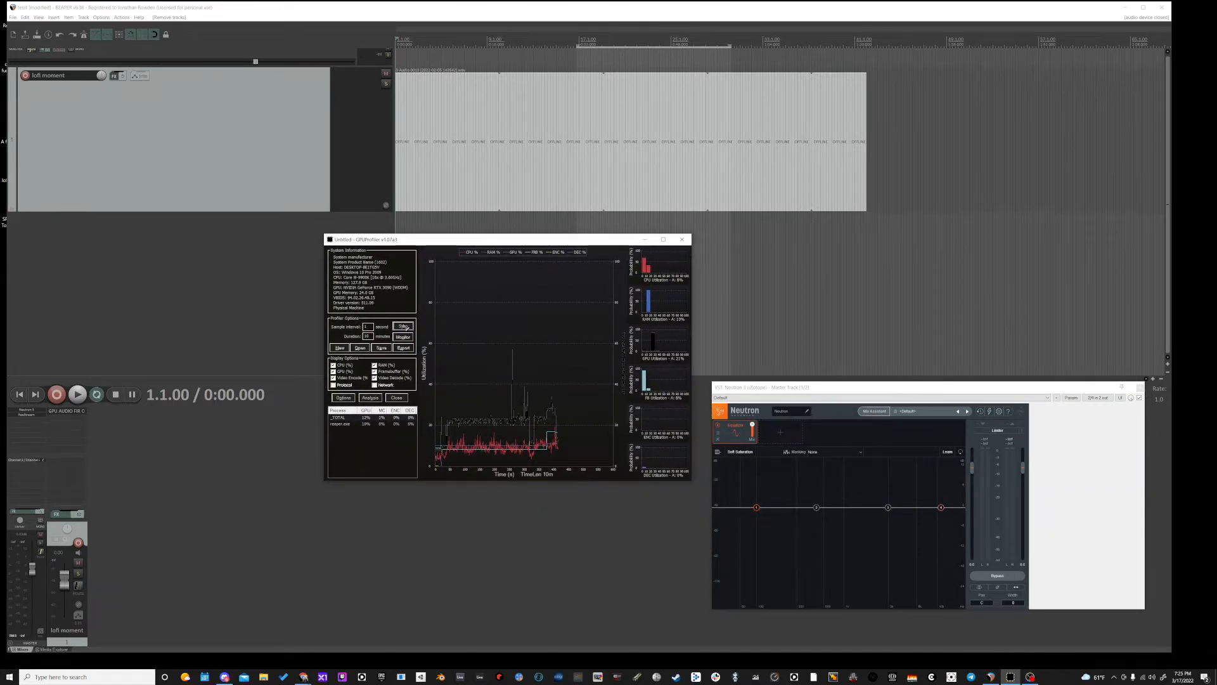
left_click(403, 326)
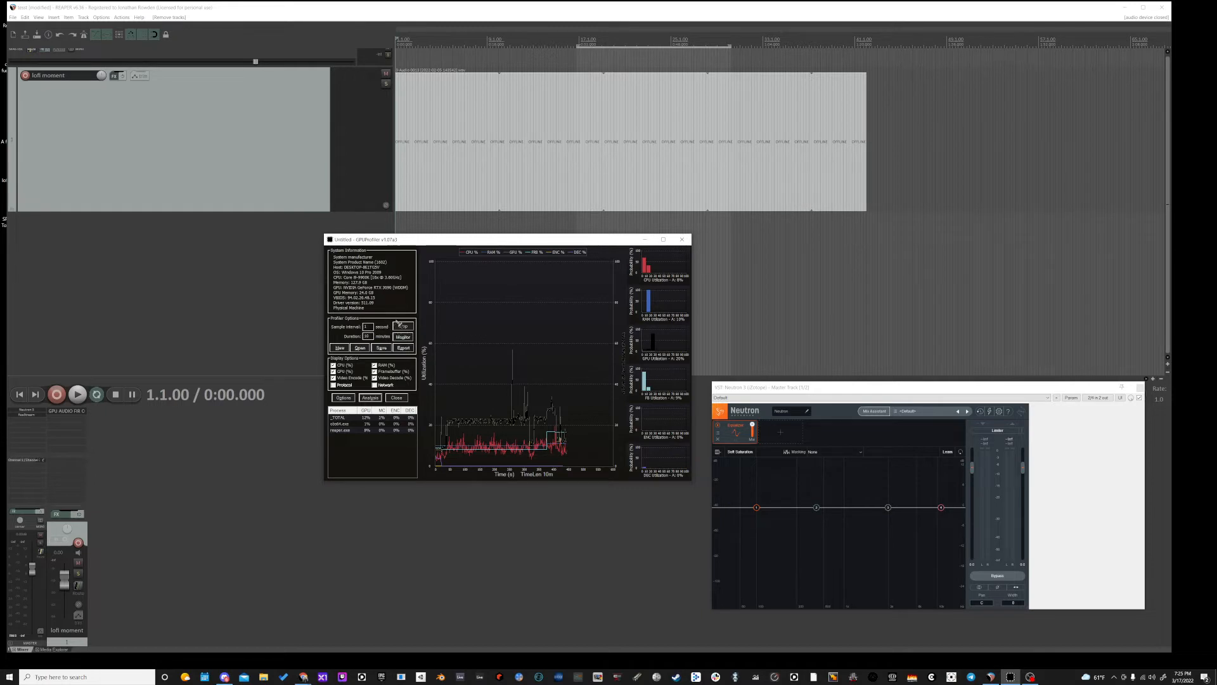
left_click(403, 326)
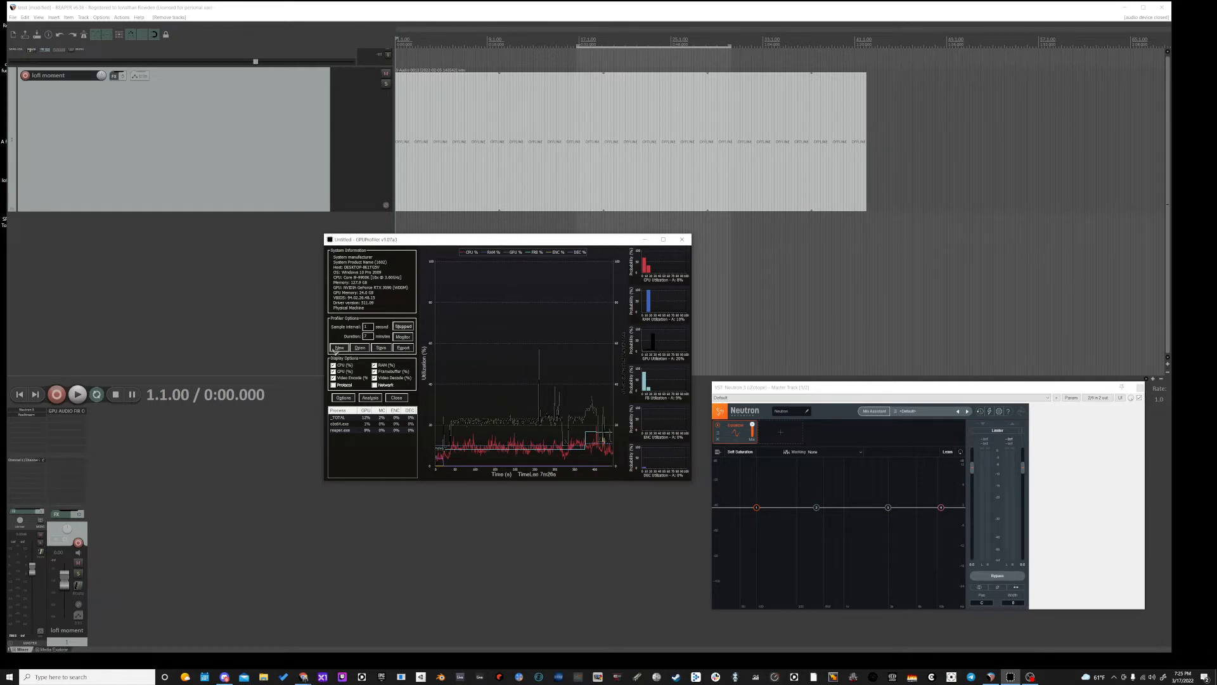
left_click(403, 326)
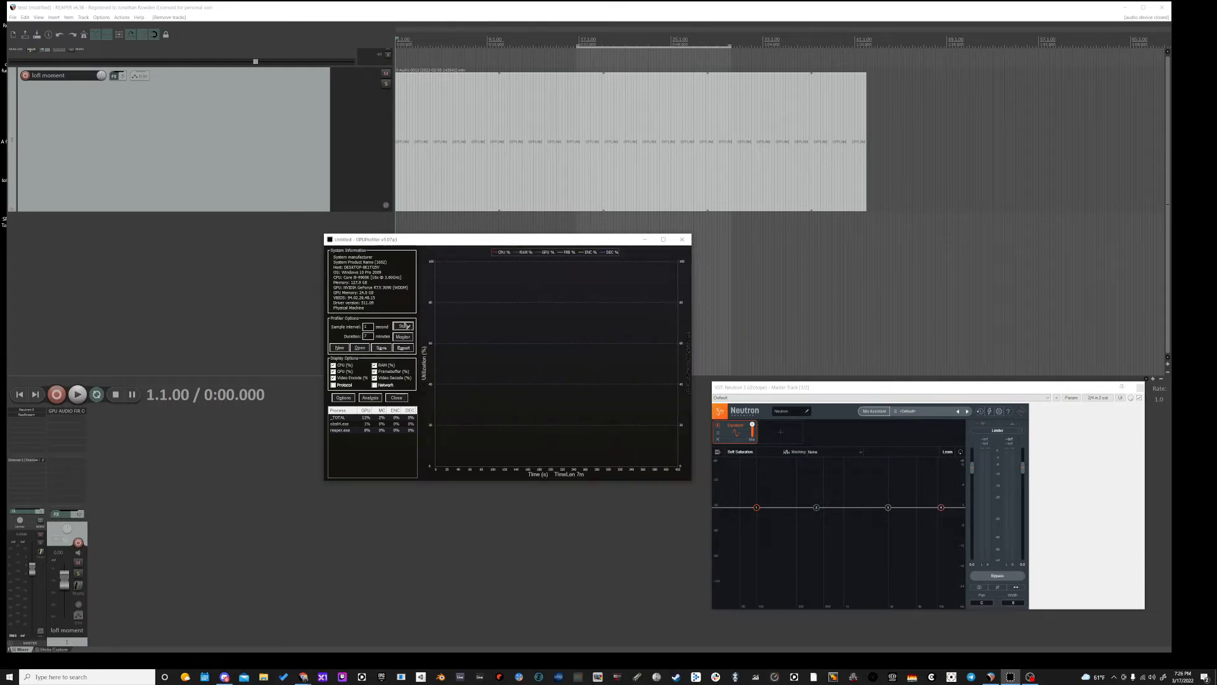
left_click(403, 326)
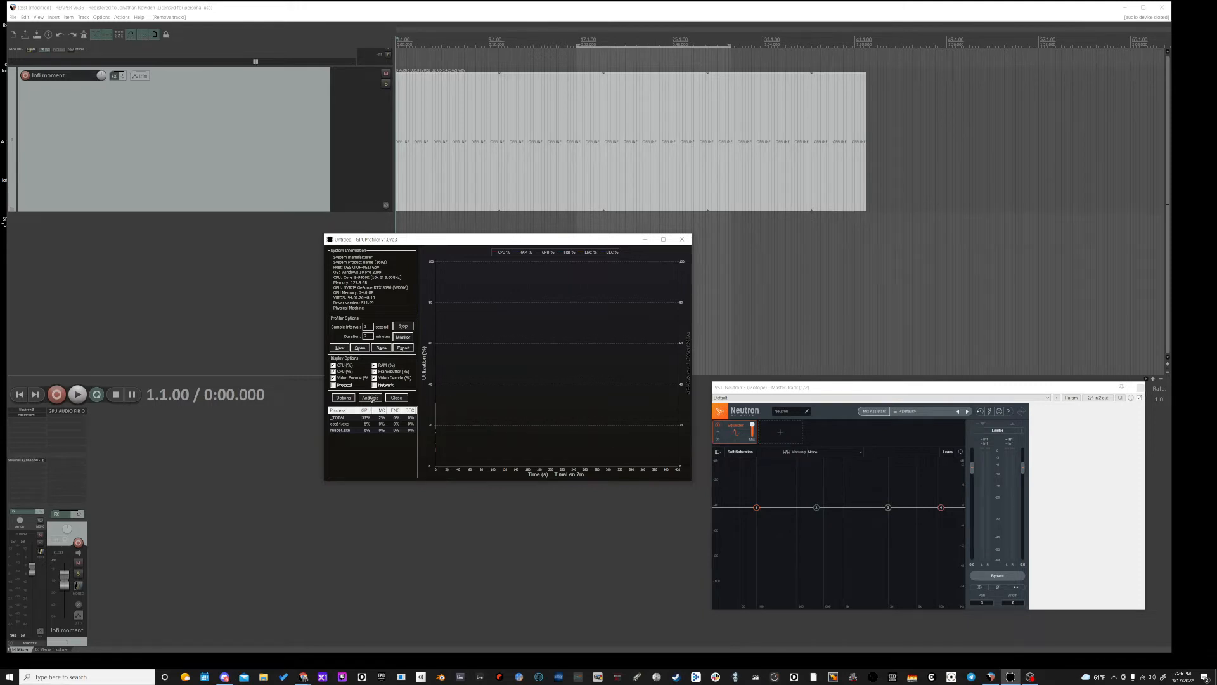
- Start playback and duplicate the selected lofi moment tracks so four copies run FIR Convolver
left_click(369, 397)
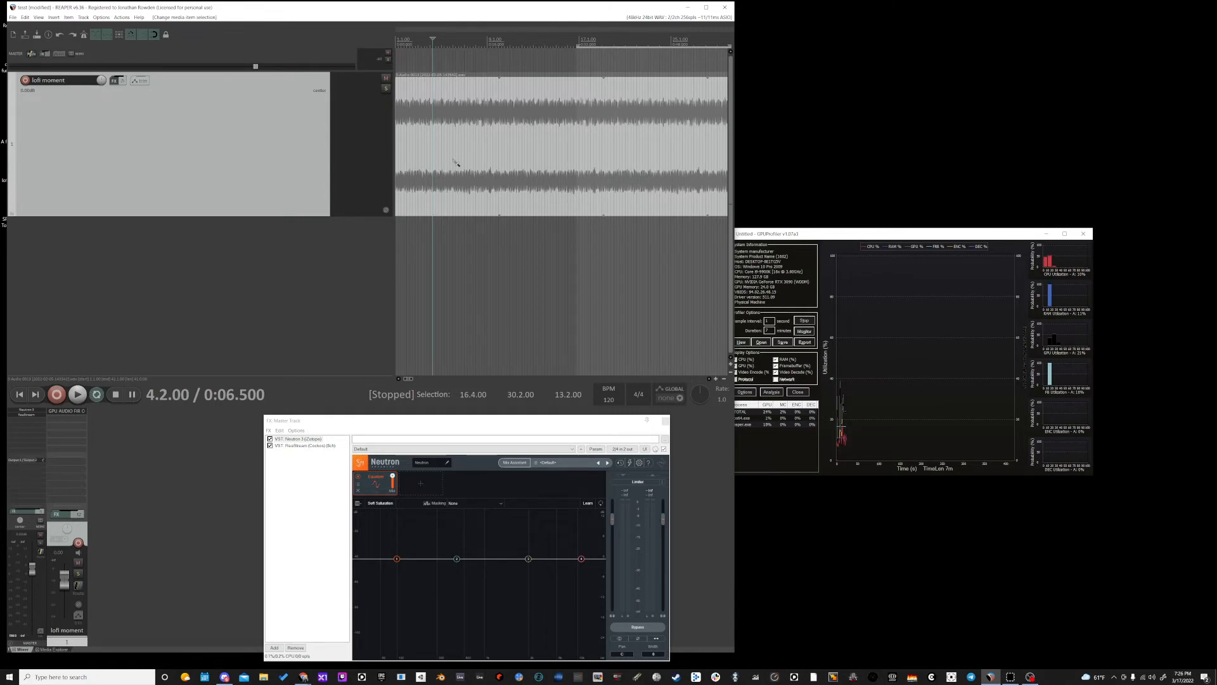
left_click(77, 394)
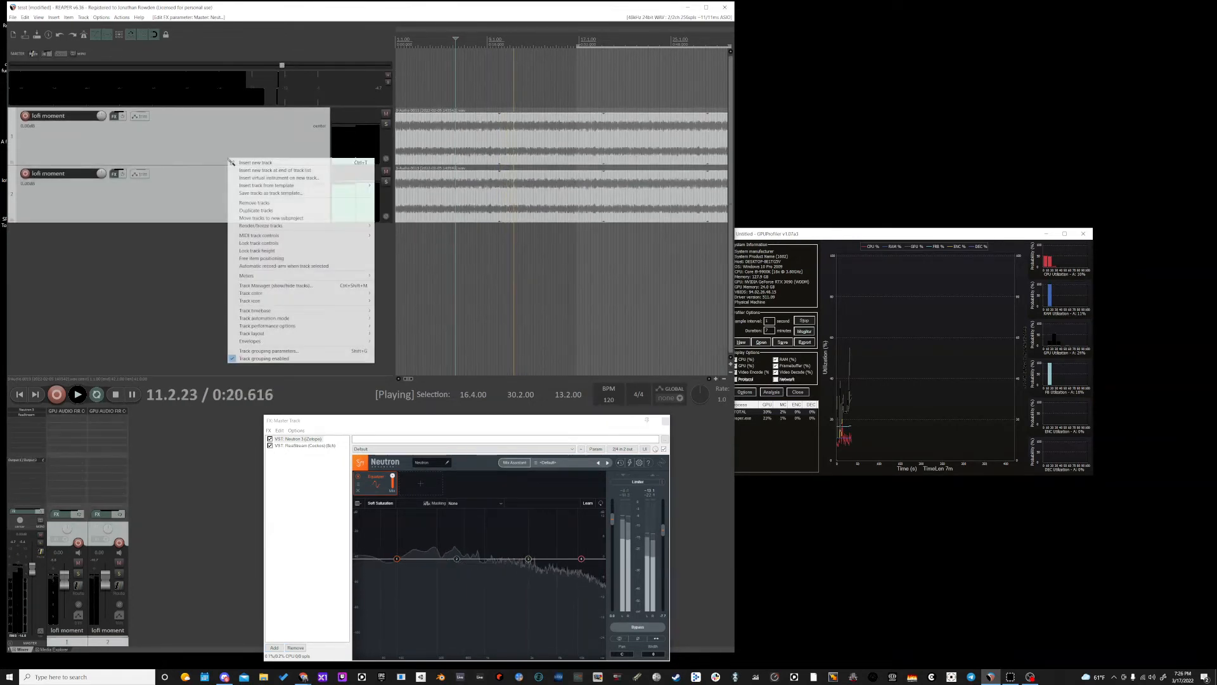
left_click(255, 210)
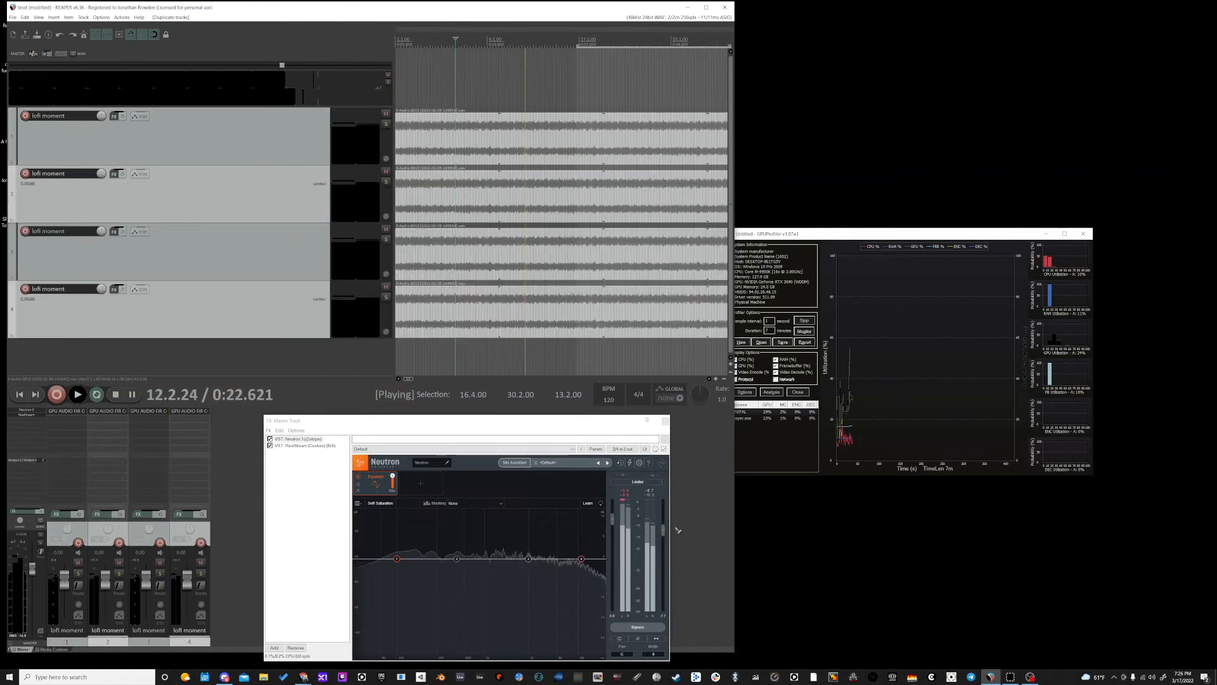